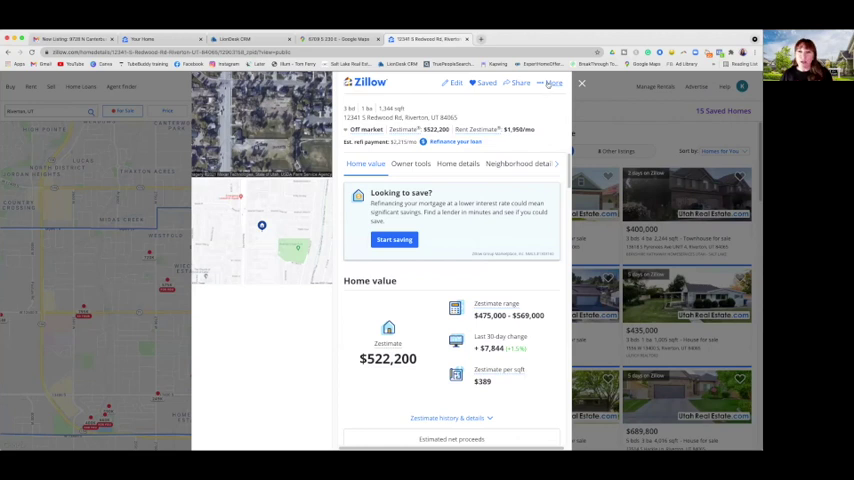
# - Claim ownership of 12345 S Redwood Rd from the More menu, then start verifying that ownership
pyautogui.click(552, 84)
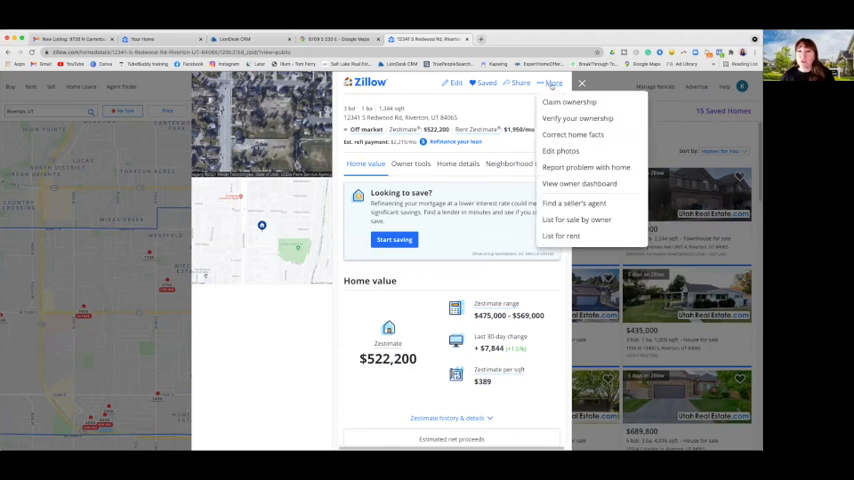
pyautogui.click(568, 102)
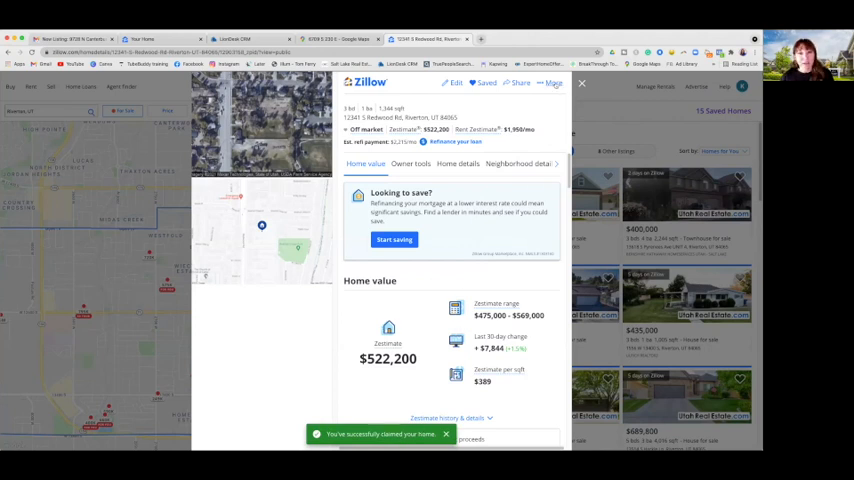
pyautogui.click(552, 84)
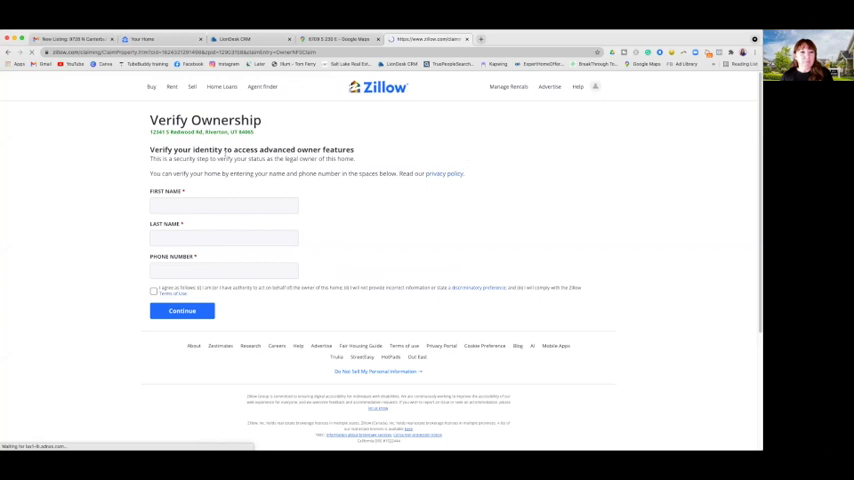
pyautogui.click(224, 270)
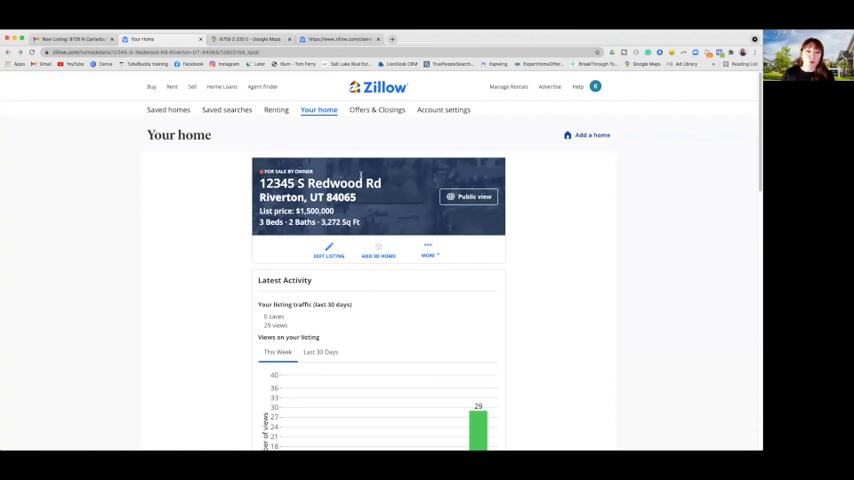
pyautogui.moveTo(432, 194)
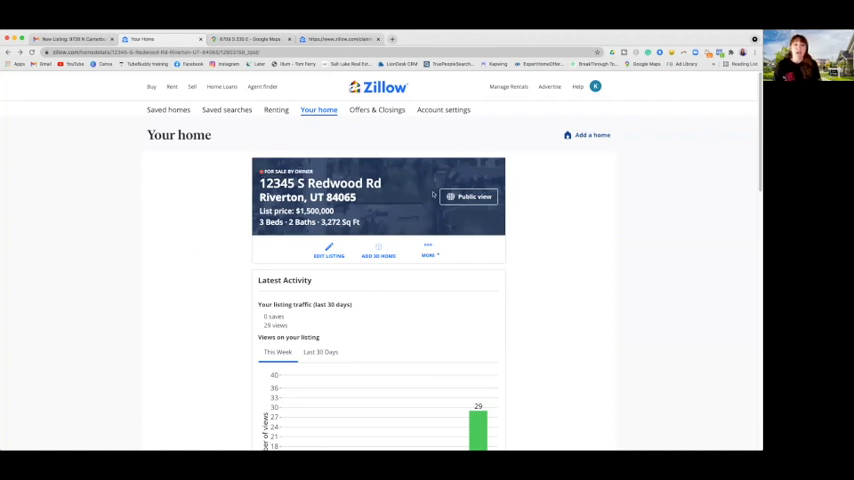
pyautogui.moveTo(384, 304)
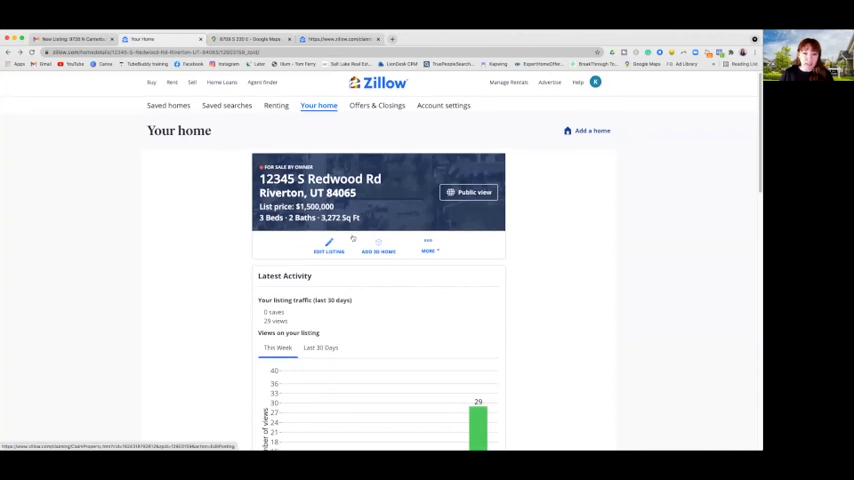
pyautogui.scroll(-3)
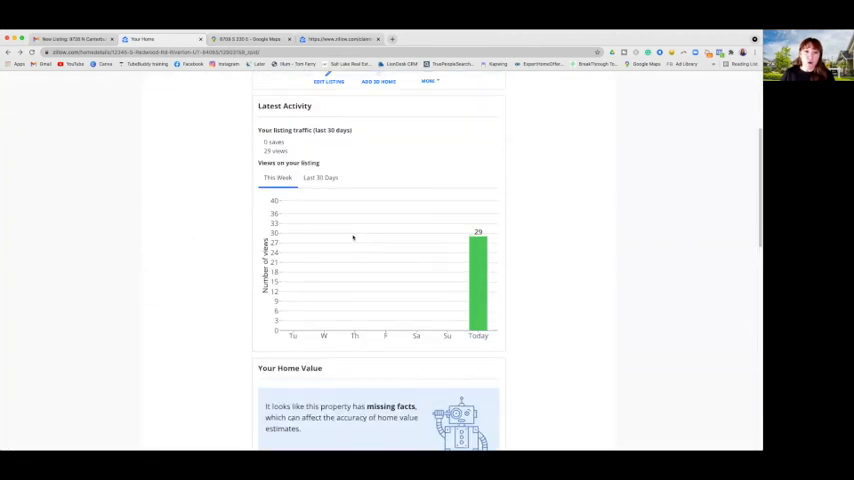
pyautogui.scroll(3)
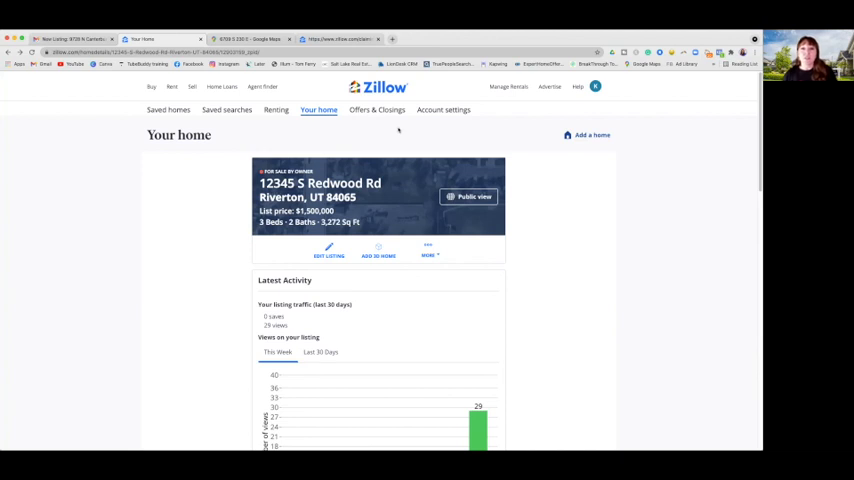
pyautogui.moveTo(398, 150)
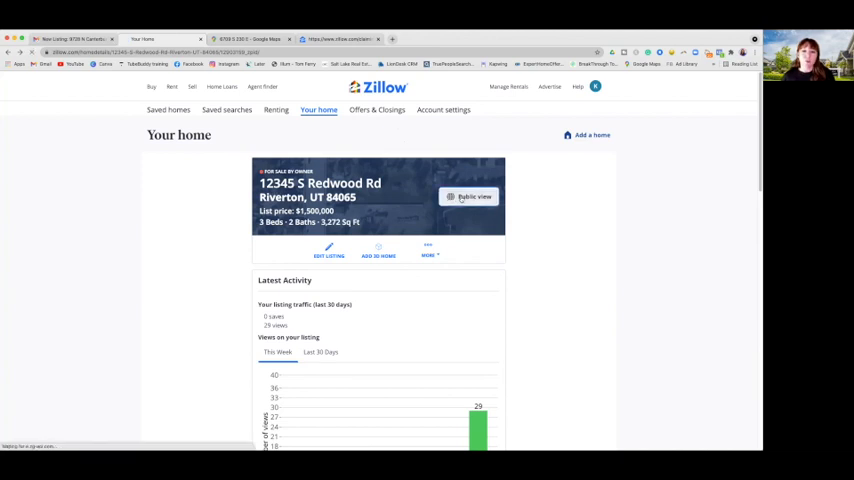
# - View the public listing for 12345 S Redwood Rd, reviewing its overview, home value and price history
pyautogui.click(472, 196)
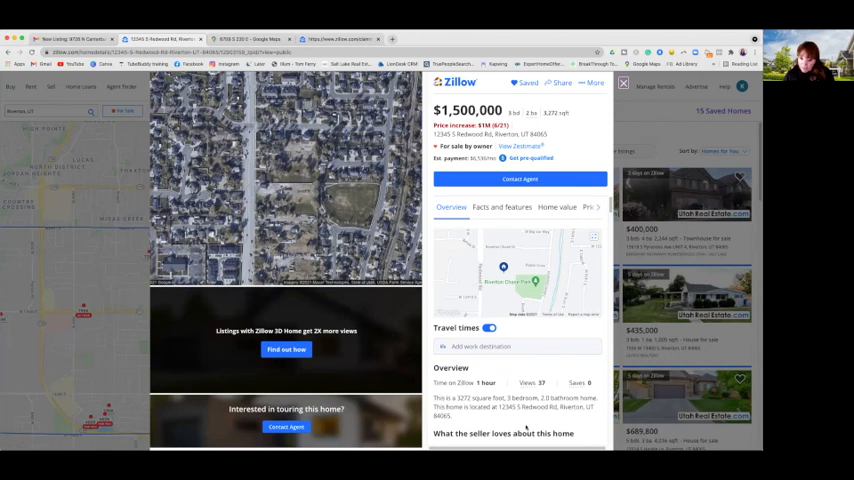
pyautogui.scroll(-3)
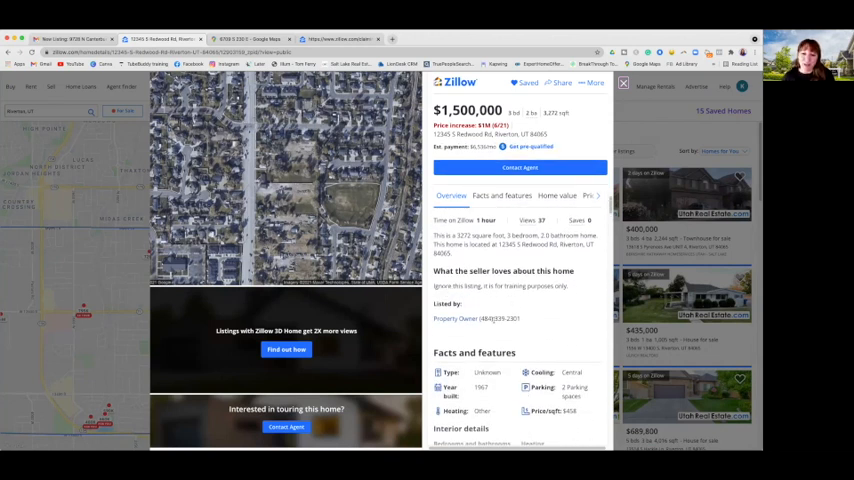
pyautogui.scroll(-3)
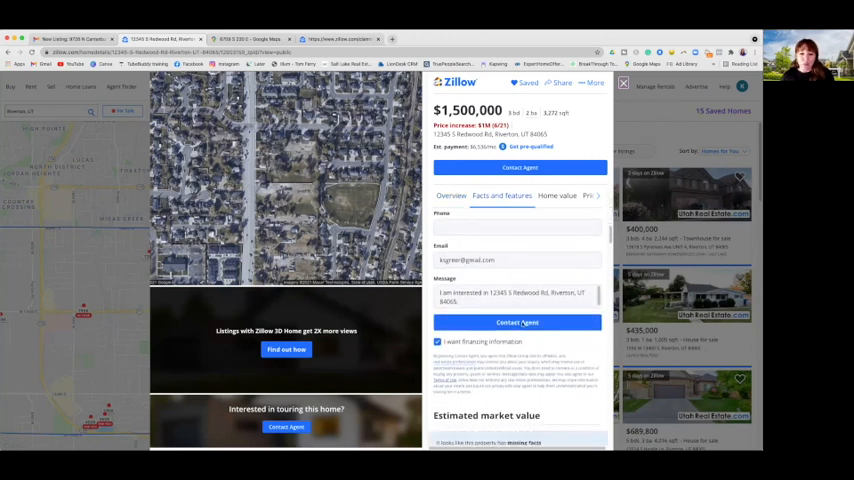
pyautogui.click(556, 196)
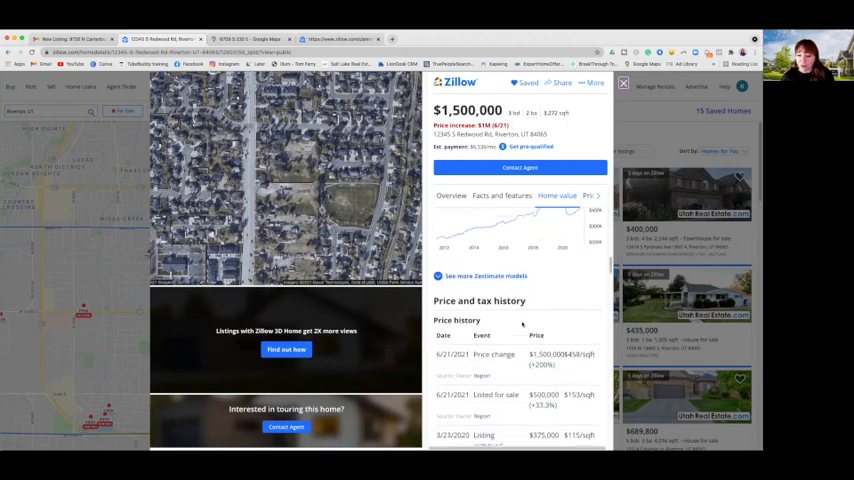
pyautogui.scroll(-3)
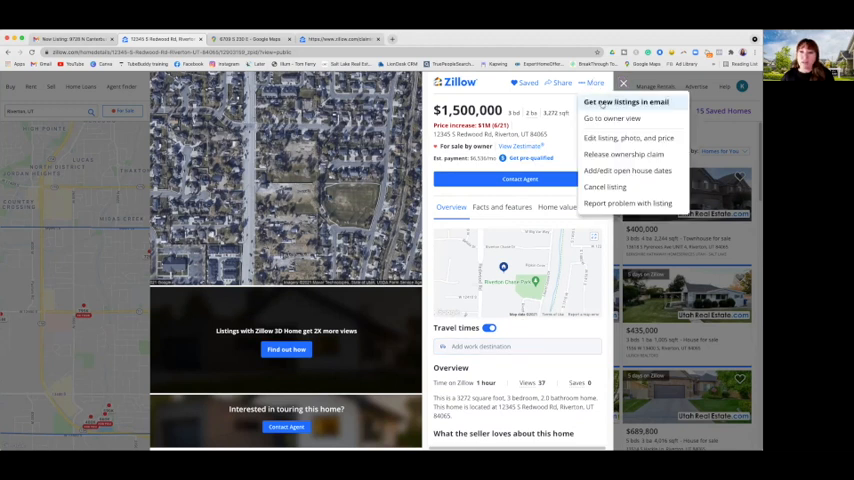
pyautogui.moveTo(612, 118)
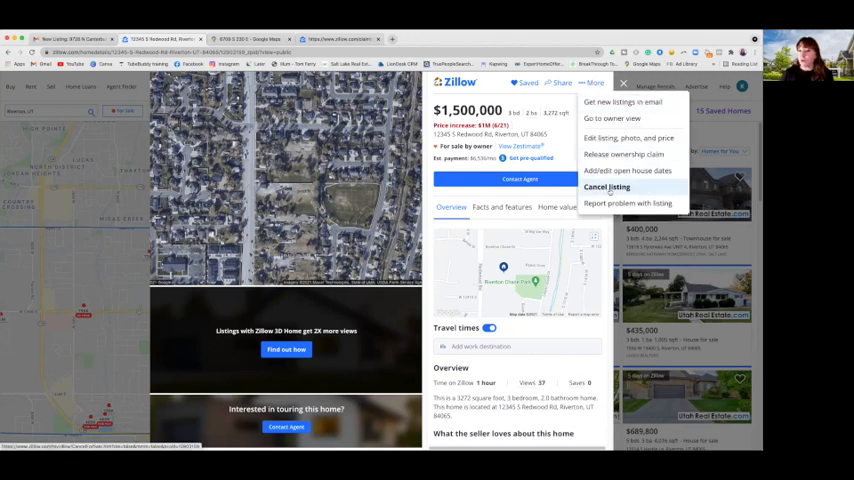
# - Choose Cancel listing to reach the Cancel Listing page for 12345 S Redwood Rd
pyautogui.click(608, 188)
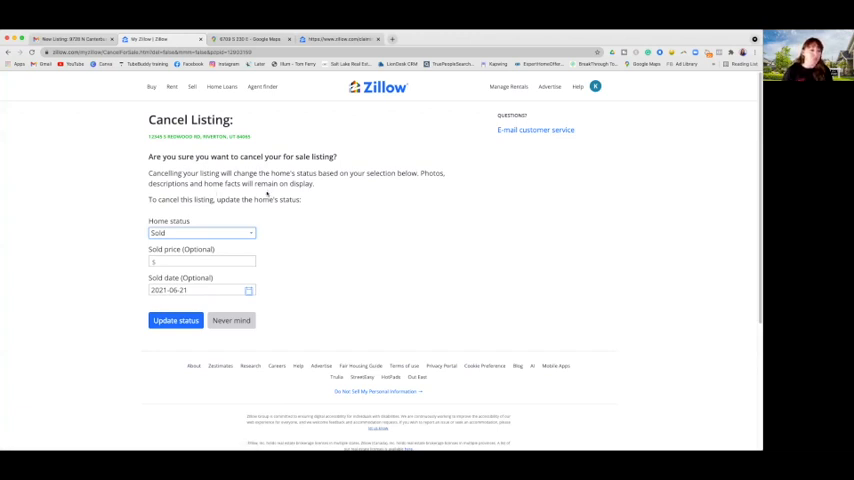
# - Set the home status to No Longer For Sale and submit the update to cancel the listing
pyautogui.click(200, 232)
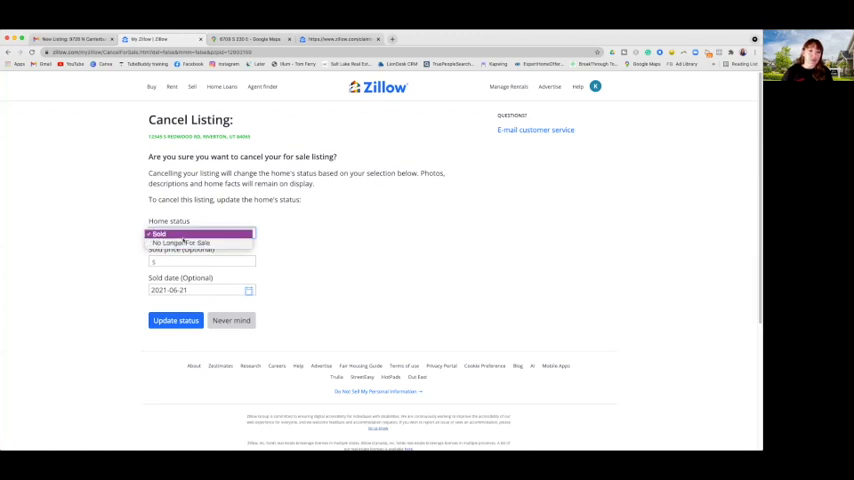
pyautogui.moveTo(180, 244)
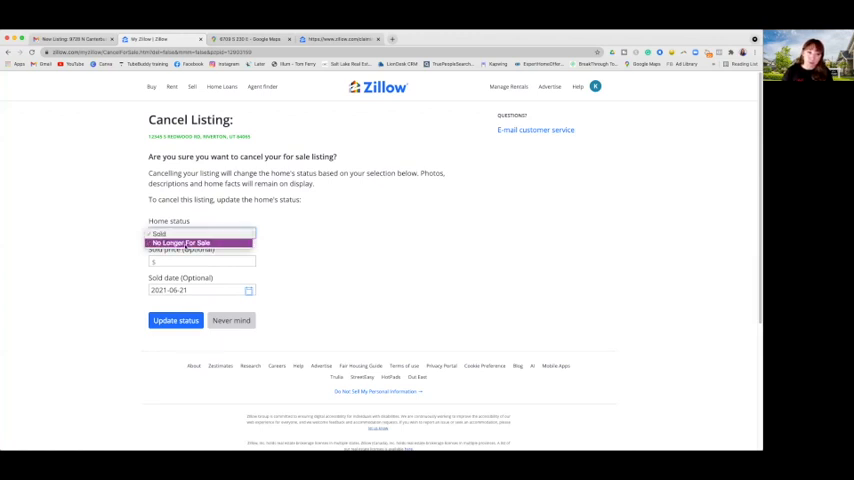
pyautogui.click(200, 232)
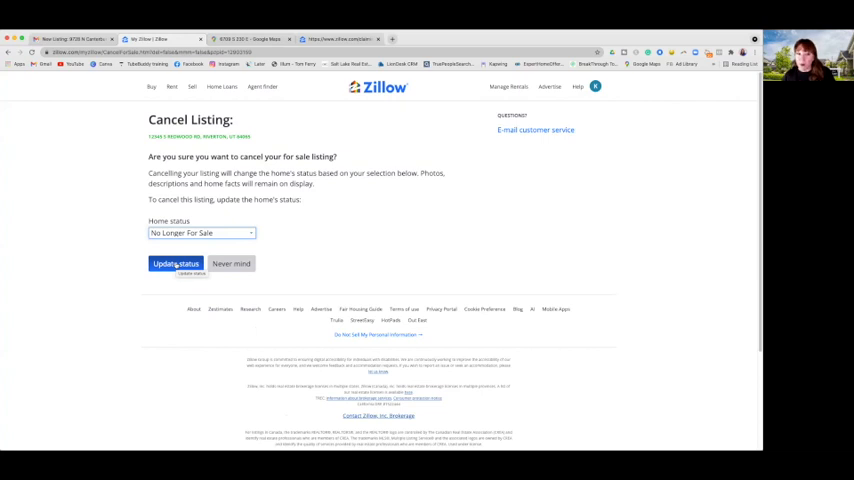
pyautogui.click(176, 264)
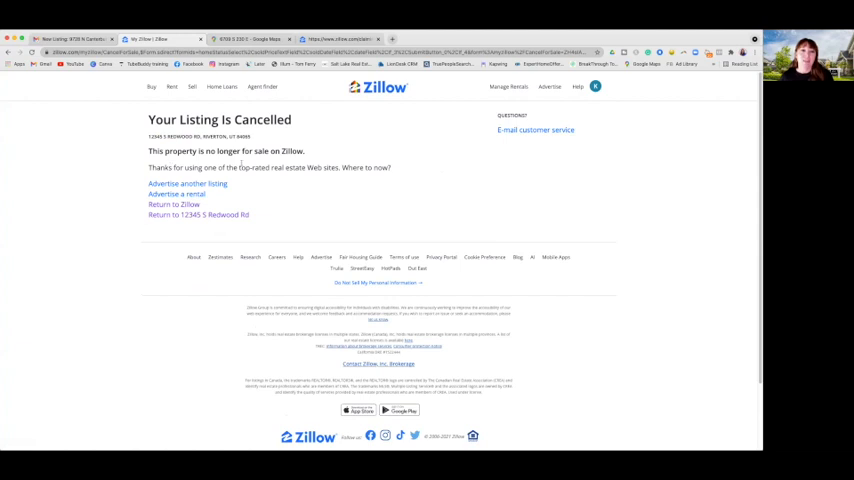
pyautogui.moveTo(388, 128)
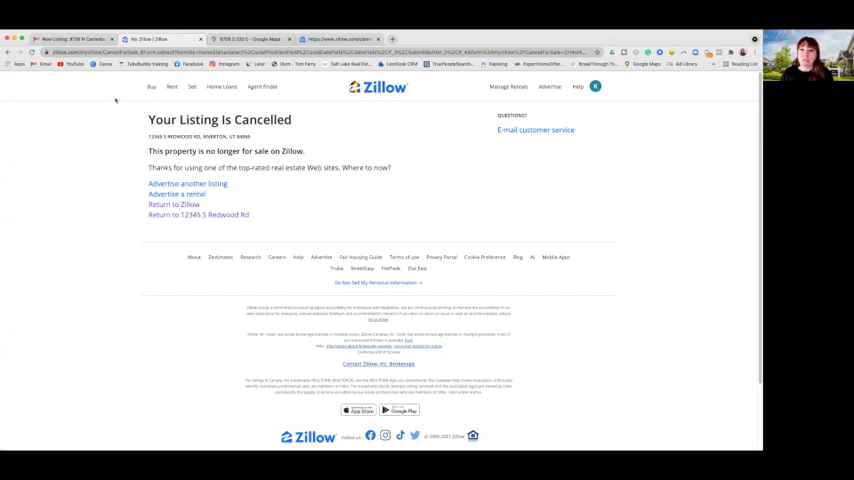
# - Return to Zillow's Riverton, UT homes-for-sale search results from the cancellation confirmation
pyautogui.click(152, 88)
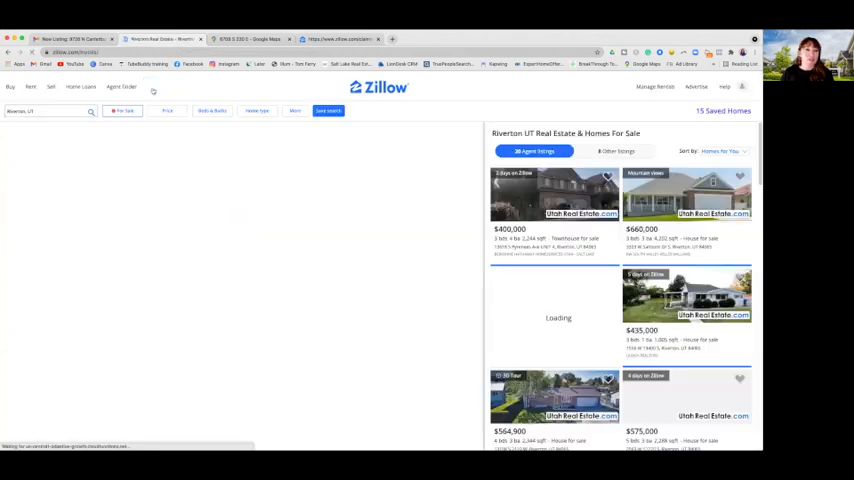
# - Go back to the Your home owner page for 12345 S Redwood Rd
pyautogui.click(44, 112)
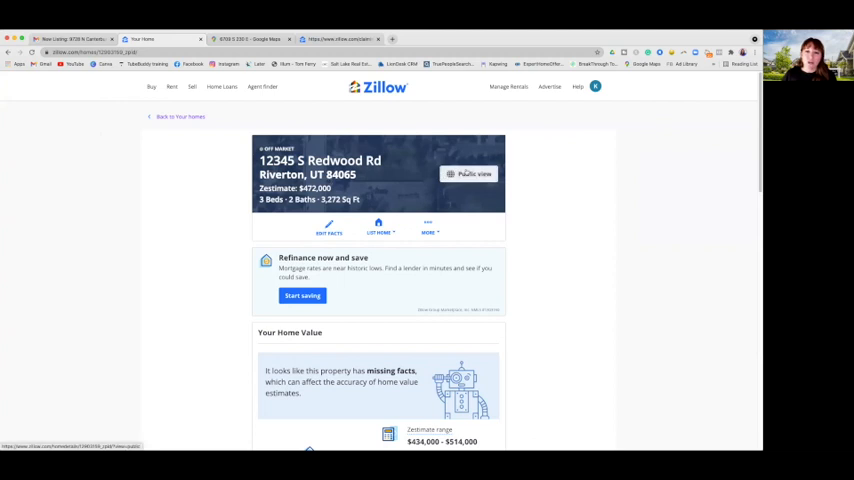
# - Show the home's public view, now off market with a $472,000 Zestimate
pyautogui.click(468, 172)
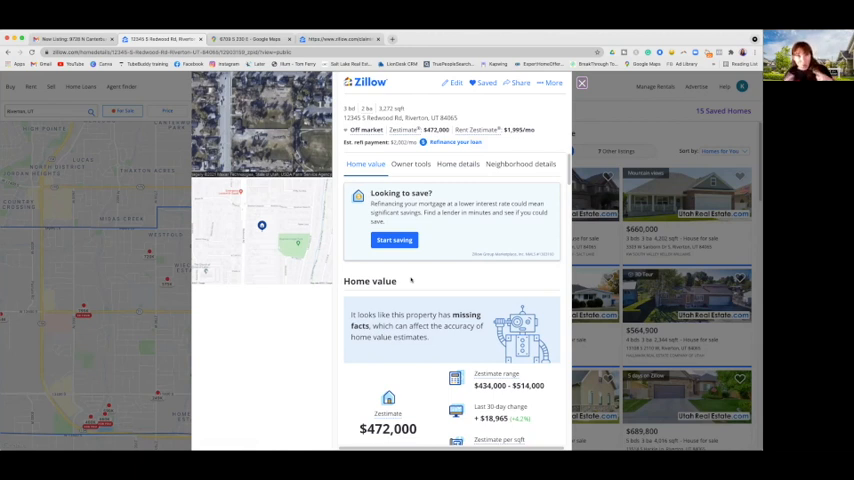
pyautogui.moveTo(456, 300)
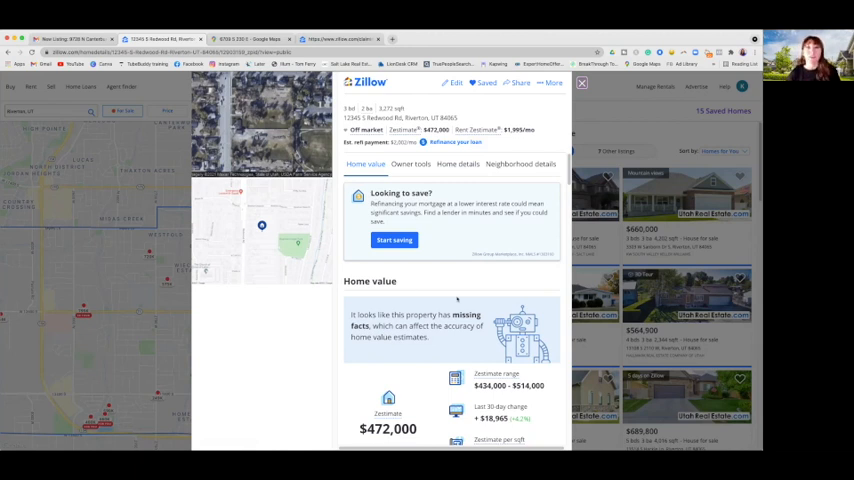